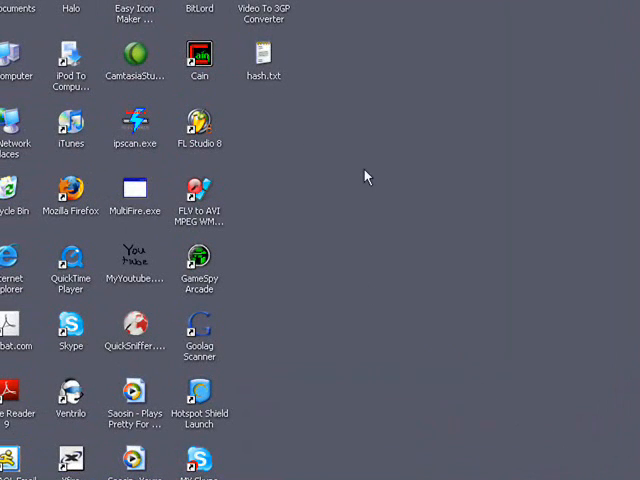
Check the saved hash file on the desktop, then launch Cain & Abel to its main window.
double_click(264, 56)
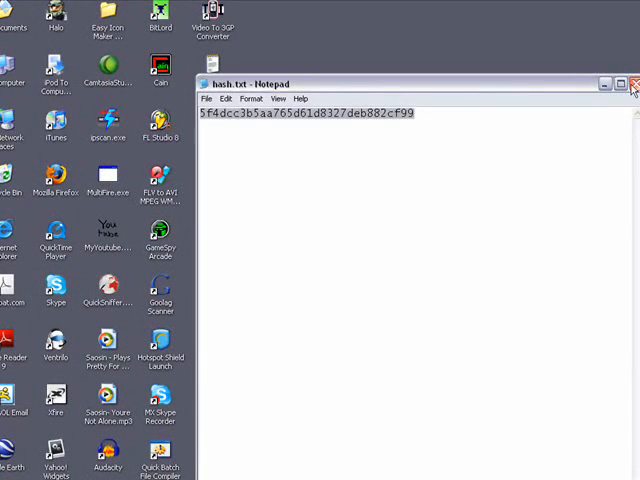
left_click(632, 86)
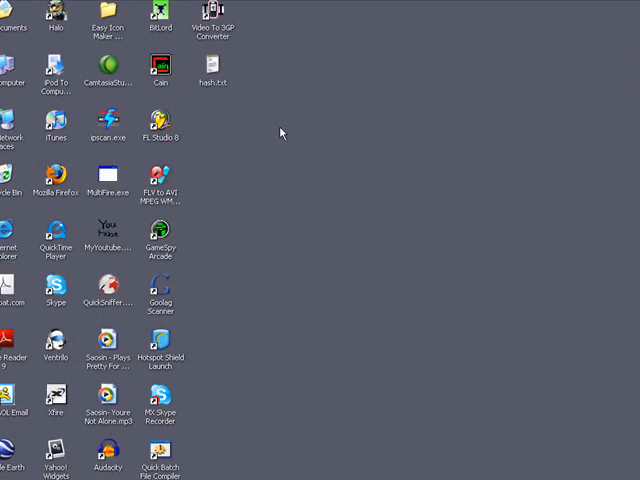
mouse_move(378, 404)
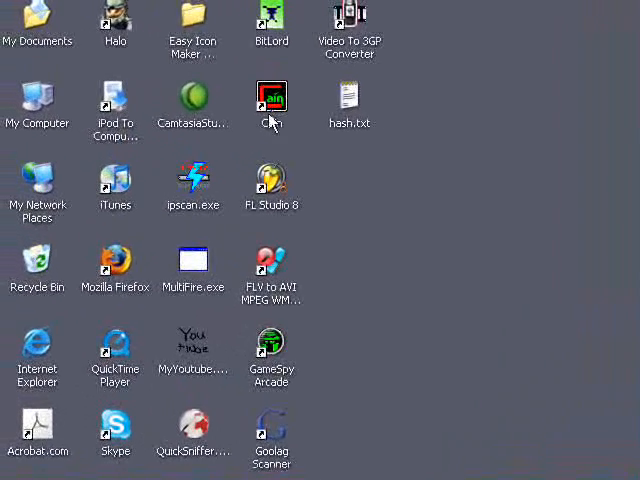
double_click(272, 96)
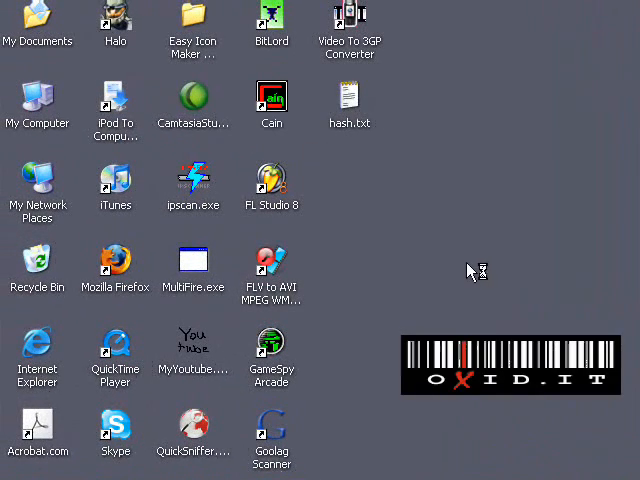
mouse_move(484, 280)
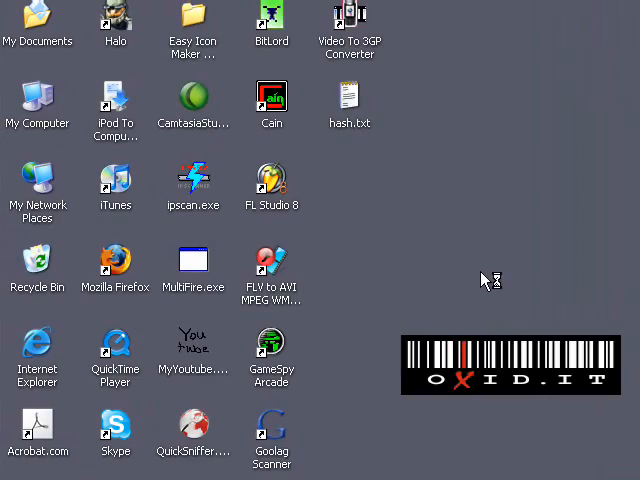
double_click(268, 96)
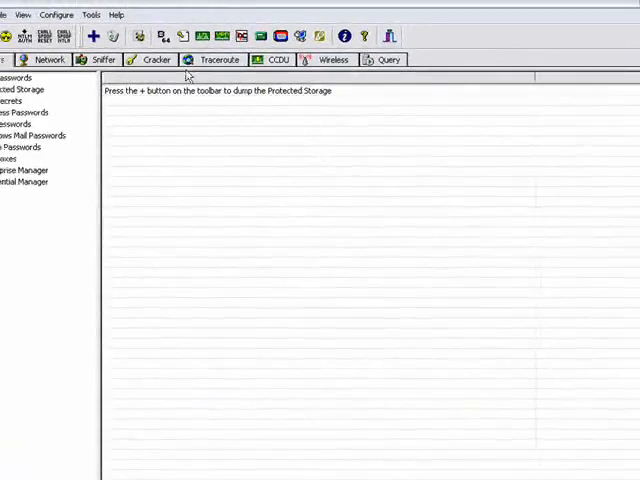
left_click(160, 60)
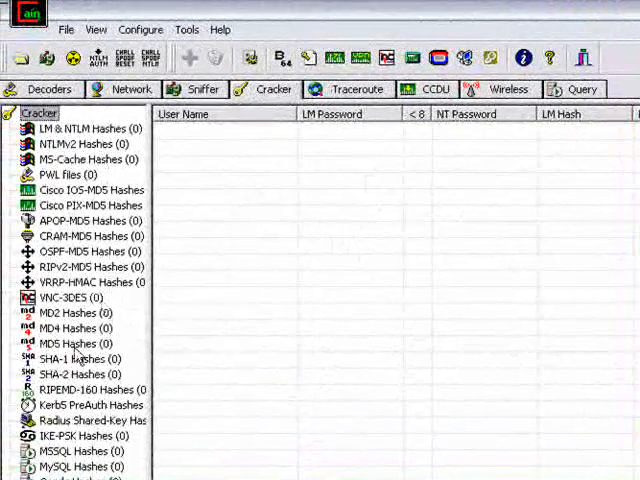
left_click(70, 344)
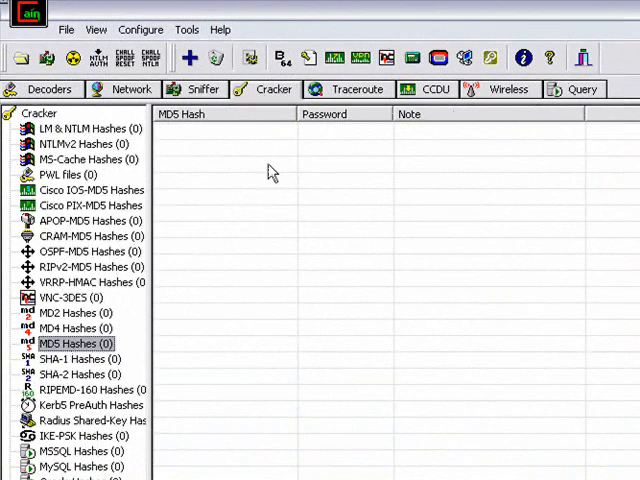
mouse_move(516, 222)
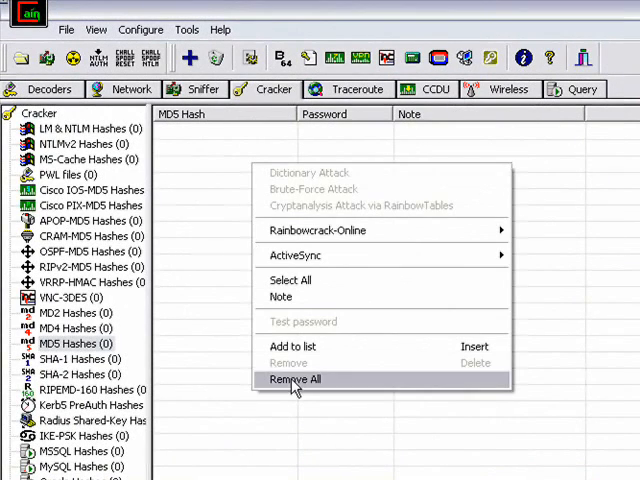
left_click(292, 346)
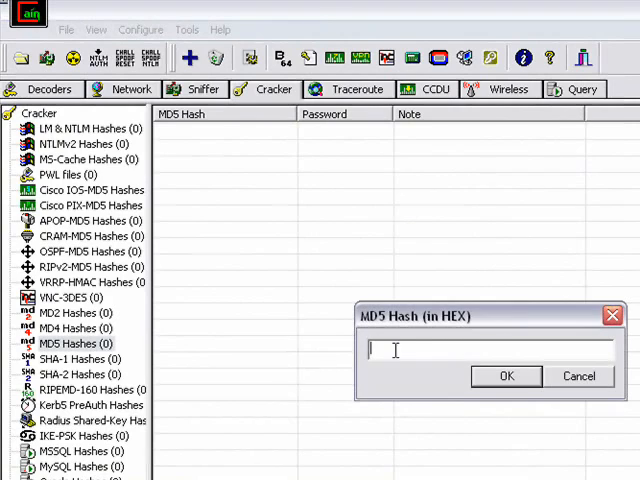
type("5f4dcc3b5aa765d61d8327deb882cf99")
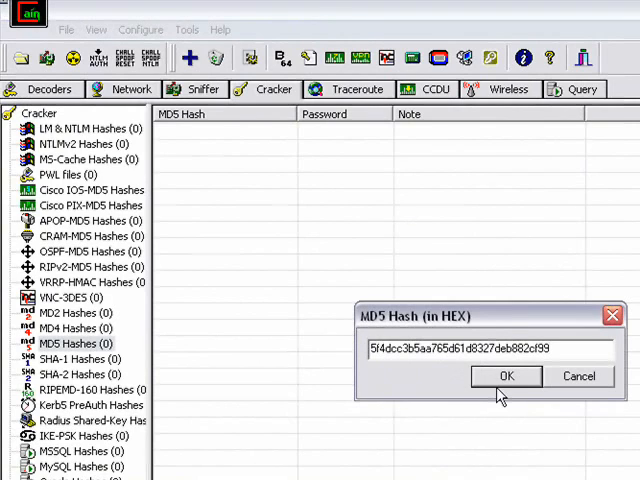
left_click(508, 376)
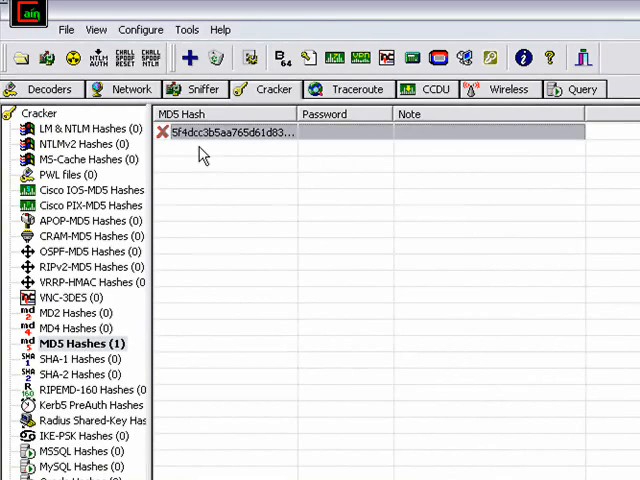
Start a Dictionary Attack on the added MD5 hash from its context menu.
right_click(230, 132)
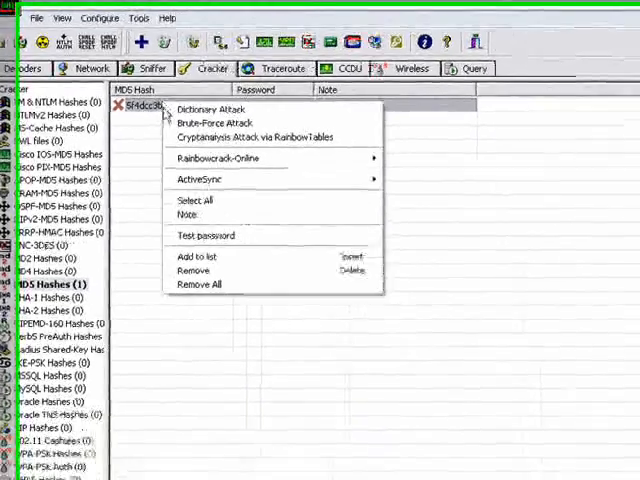
left_click(206, 110)
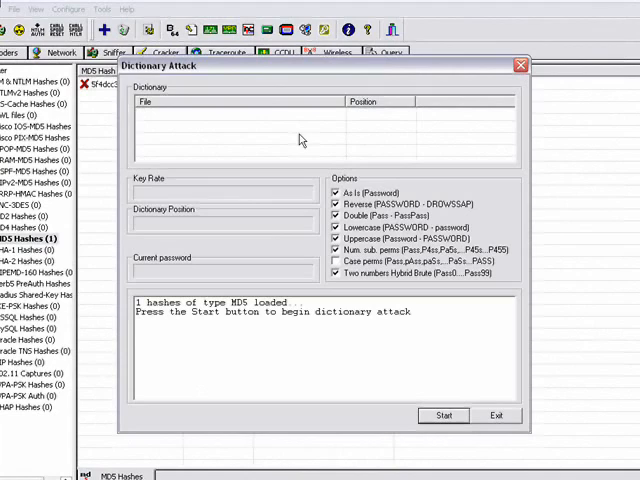
mouse_move(178, 152)
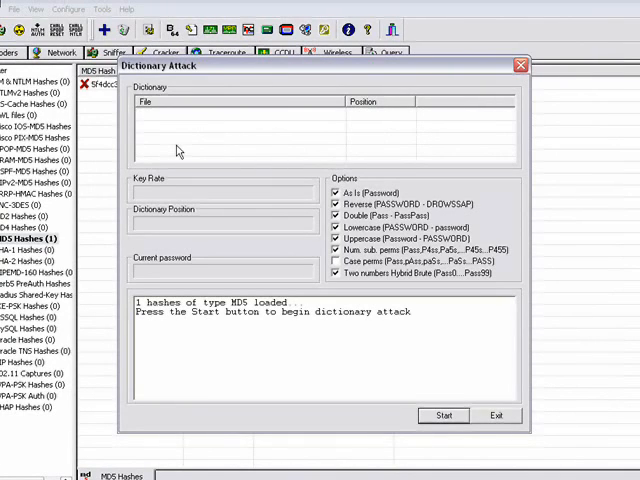
mouse_move(172, 136)
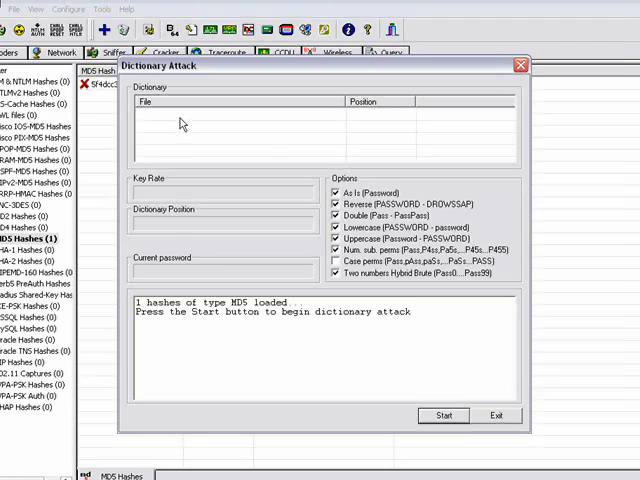
Add Wordlist.txt from Cain's Wordlists folder as the attack dictionary and select it.
left_click(208, 124)
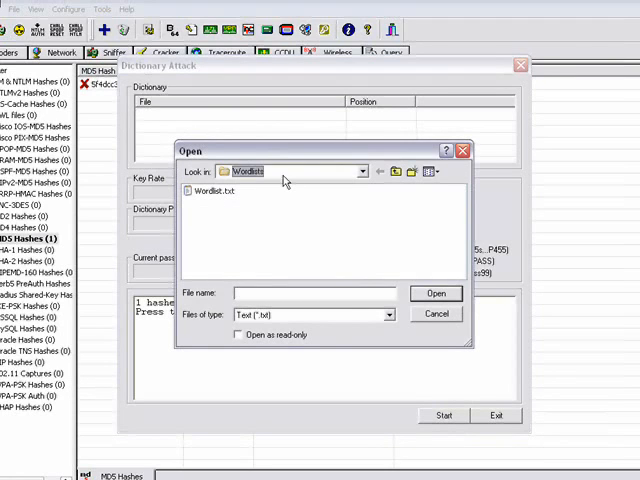
left_click(364, 172)
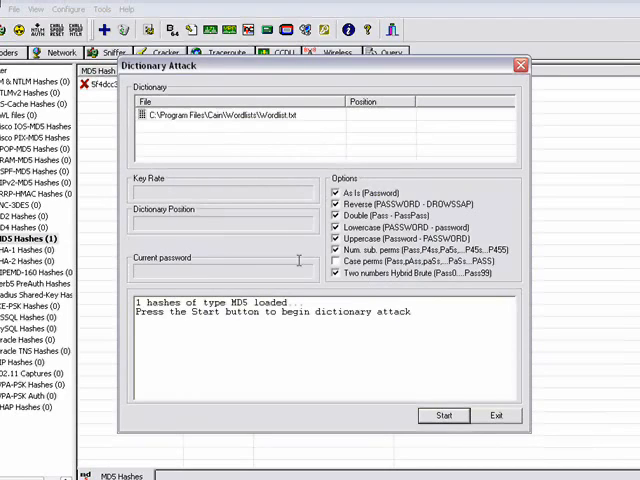
mouse_move(438, 340)
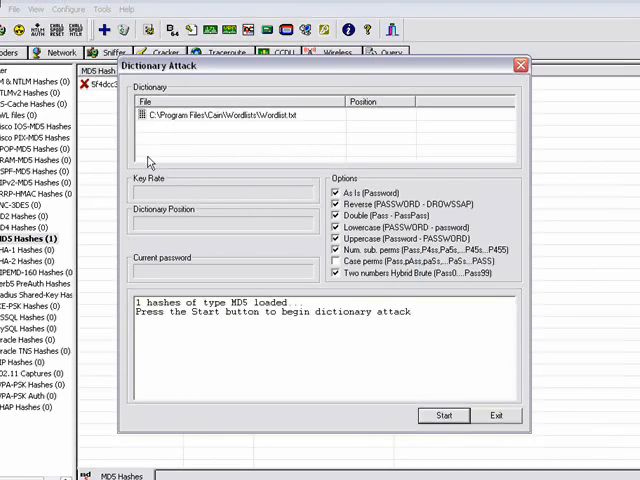
left_click(236, 128)
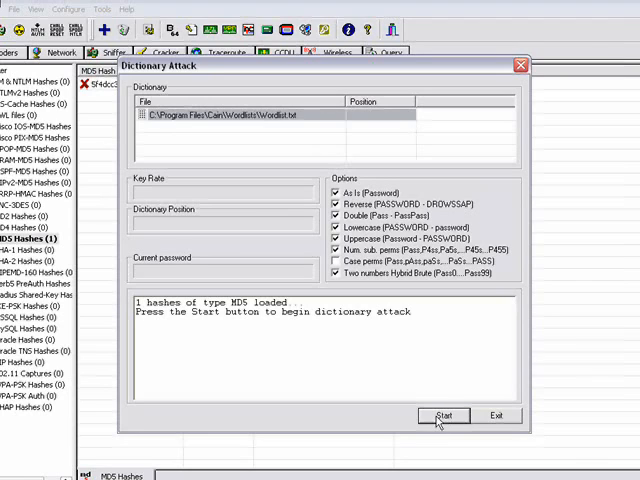
Start the dictionary attack so it works through the wordlist against the hash.
left_click(450, 416)
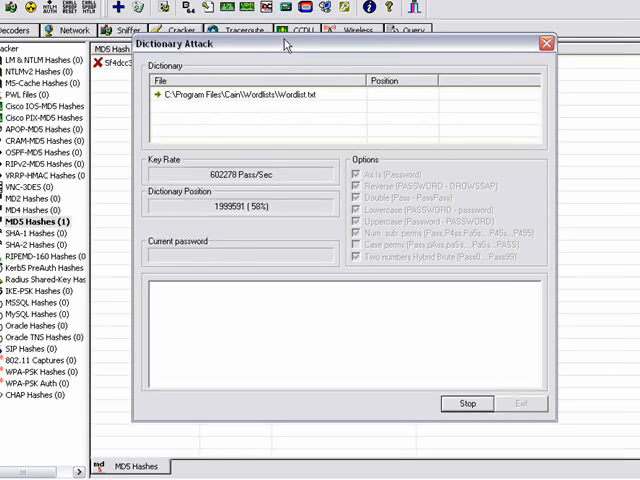
Let the attack finish and highlight the cracked hash and its plaintext "password" in the log.
left_click(472, 404)
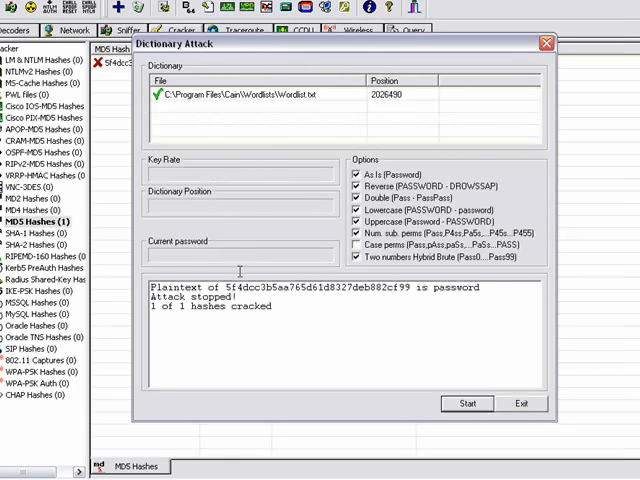
double_click(300, 288)
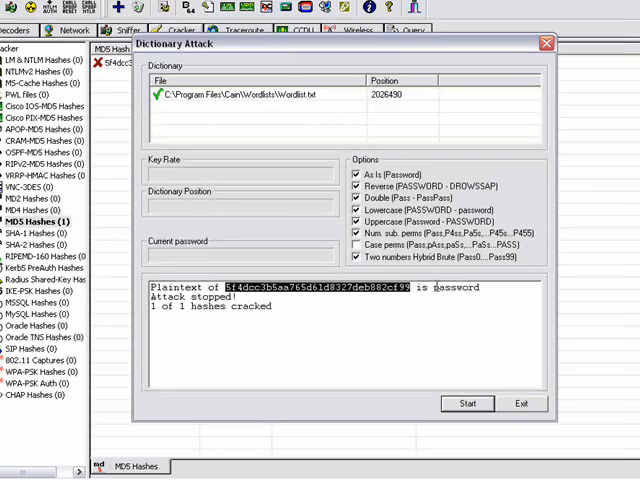
double_click(456, 290)
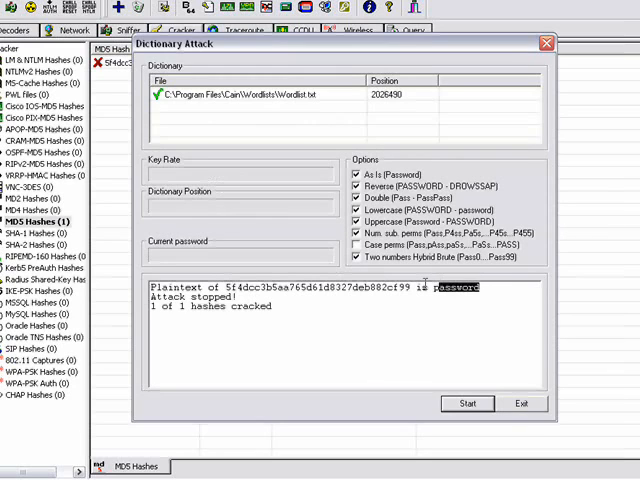